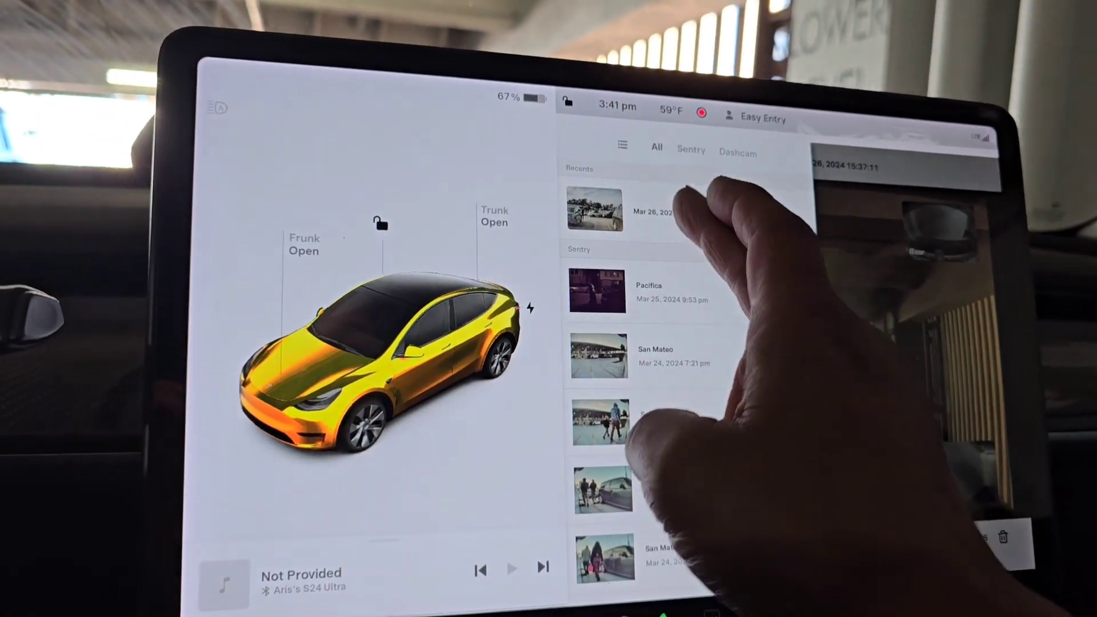
# View the top clip under Recents in the dashcam viewer
pyautogui.click(595, 211)
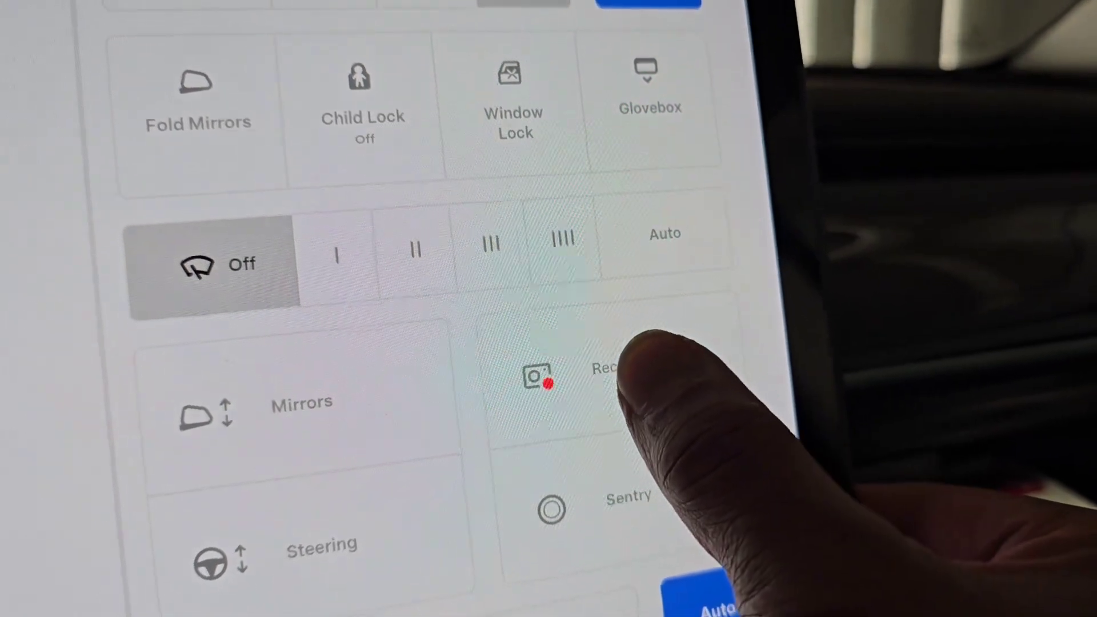
# Save the latest dashcam footage as a clip from the Controls screen
pyautogui.click(567, 378)
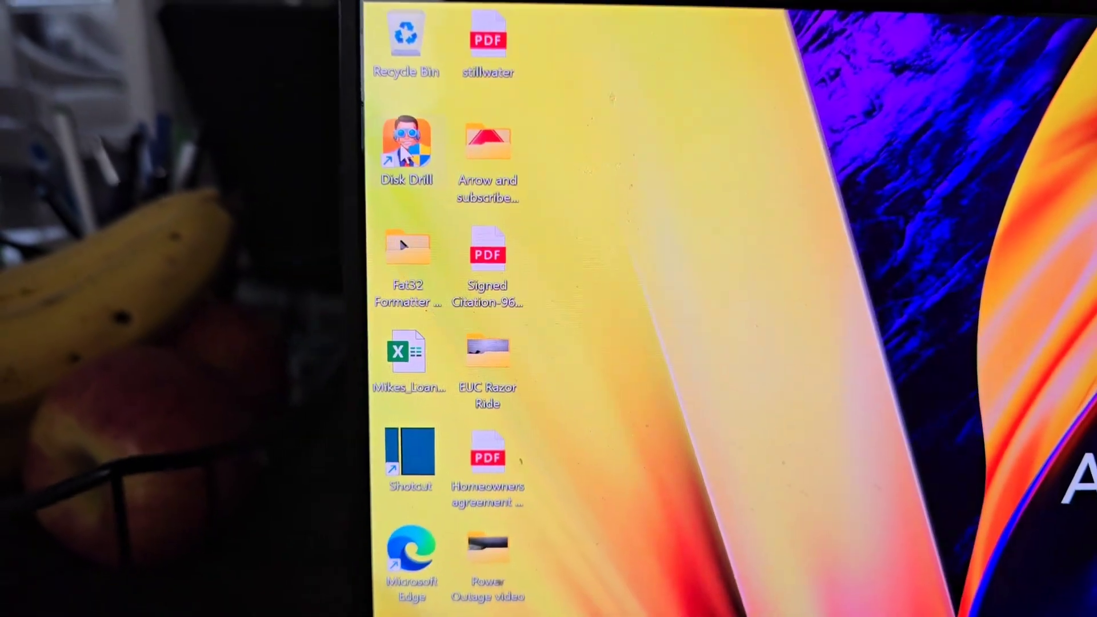
# Start Disk Drill with admin rights and select the 119 GB Generic MassStorageClass USB drive
pyautogui.doubleClick(407, 147)
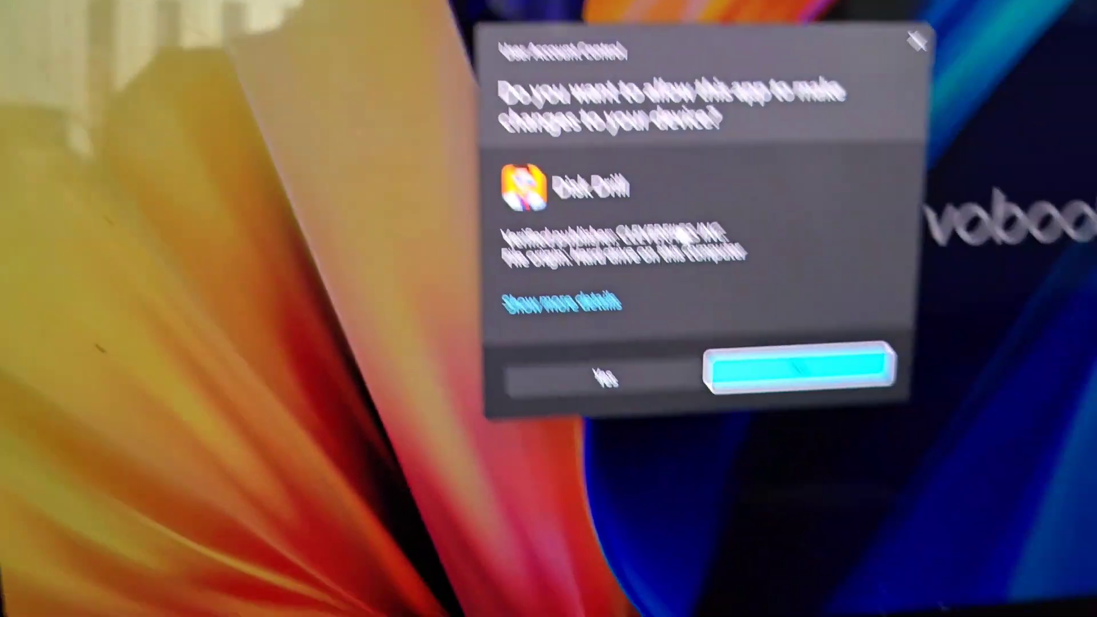
pyautogui.click(801, 365)
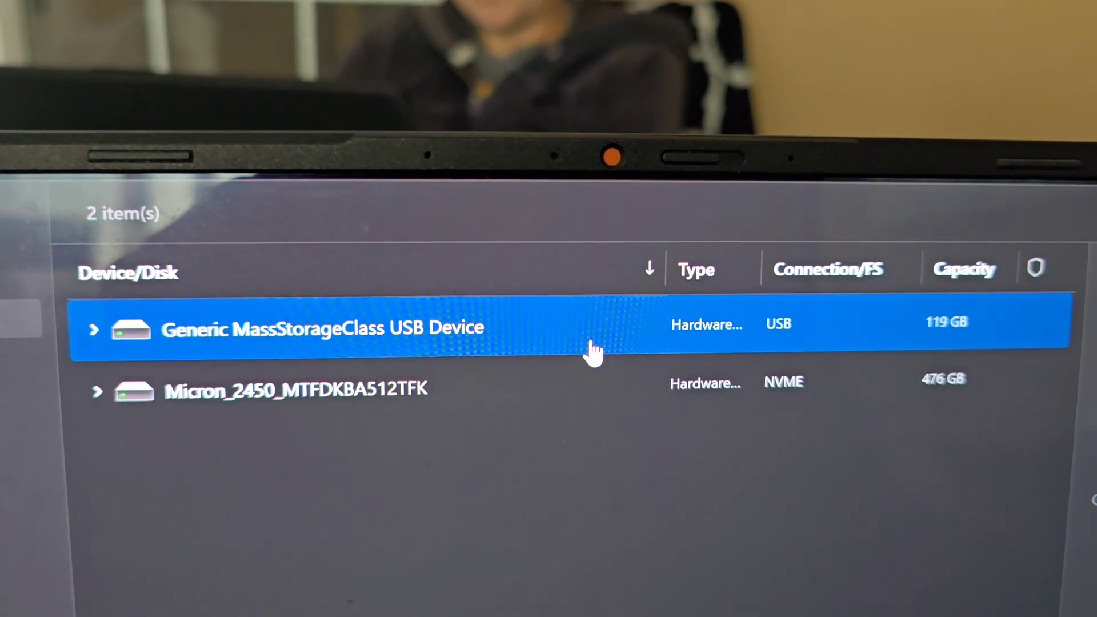
pyautogui.click(95, 329)
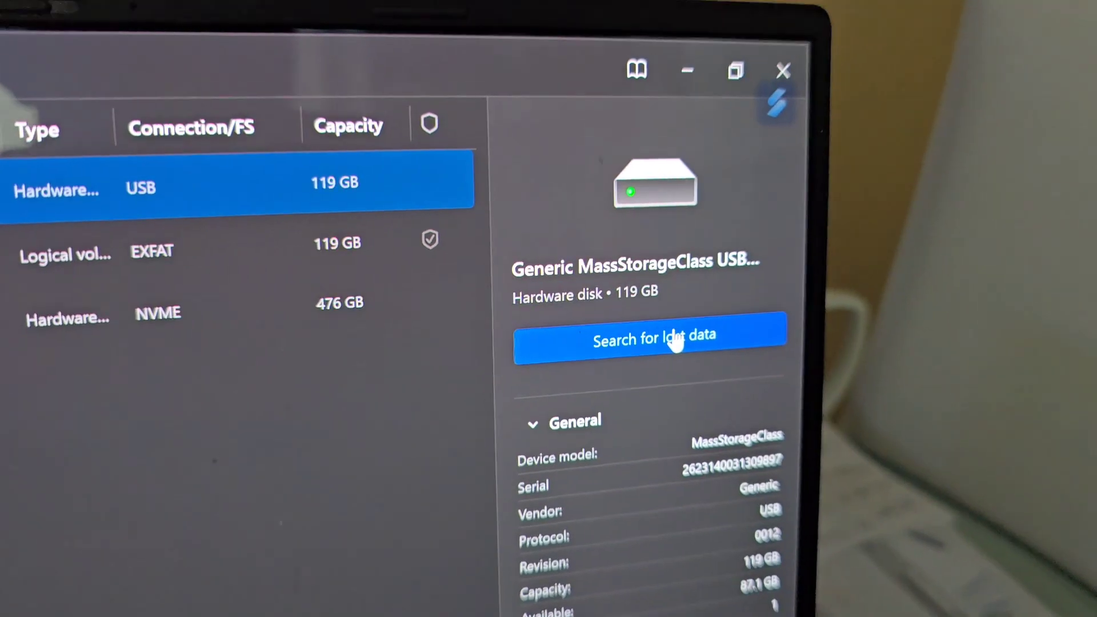
pyautogui.click(650, 341)
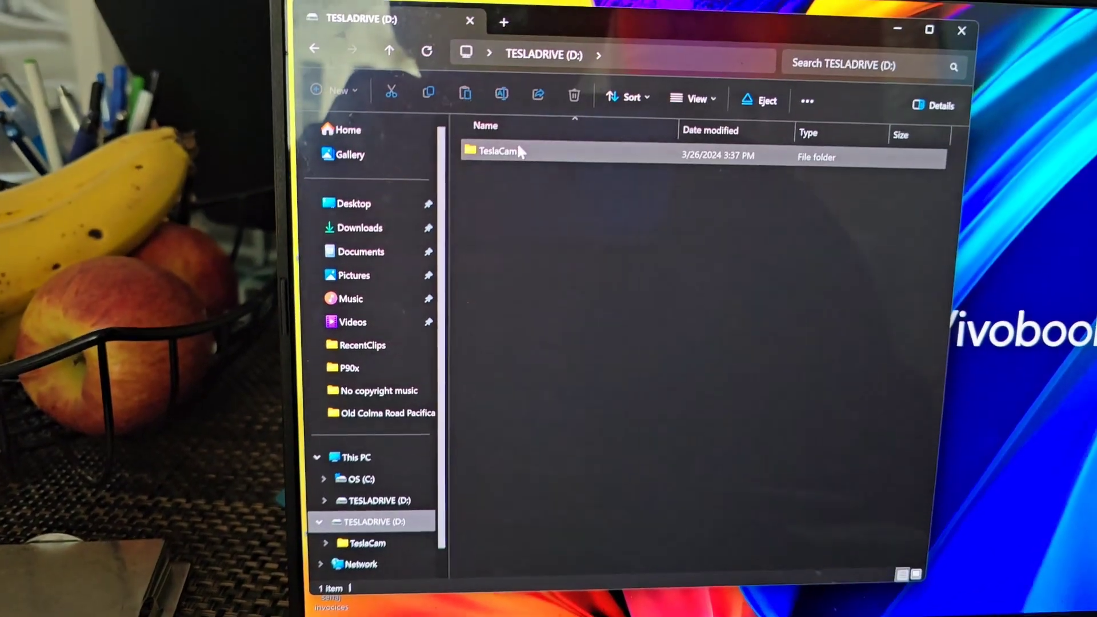
# Browse into TeslaCam > RecentClips to list the MP4 recordings from 3/26/2024
pyautogui.doubleClick(497, 151)
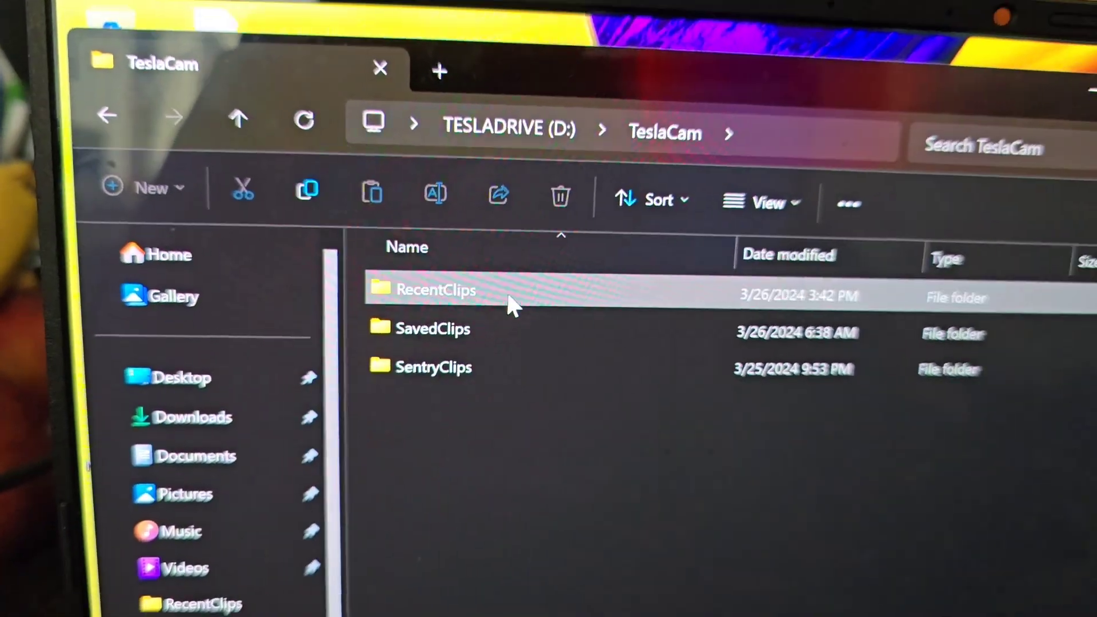
pyautogui.doubleClick(438, 289)
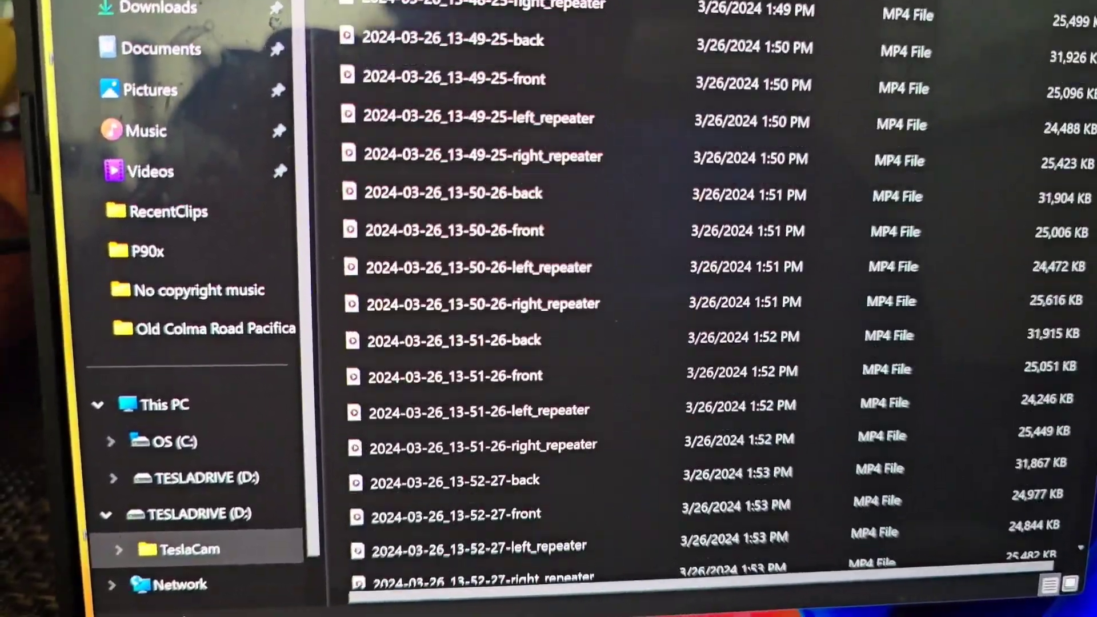
pyautogui.scroll(-3)
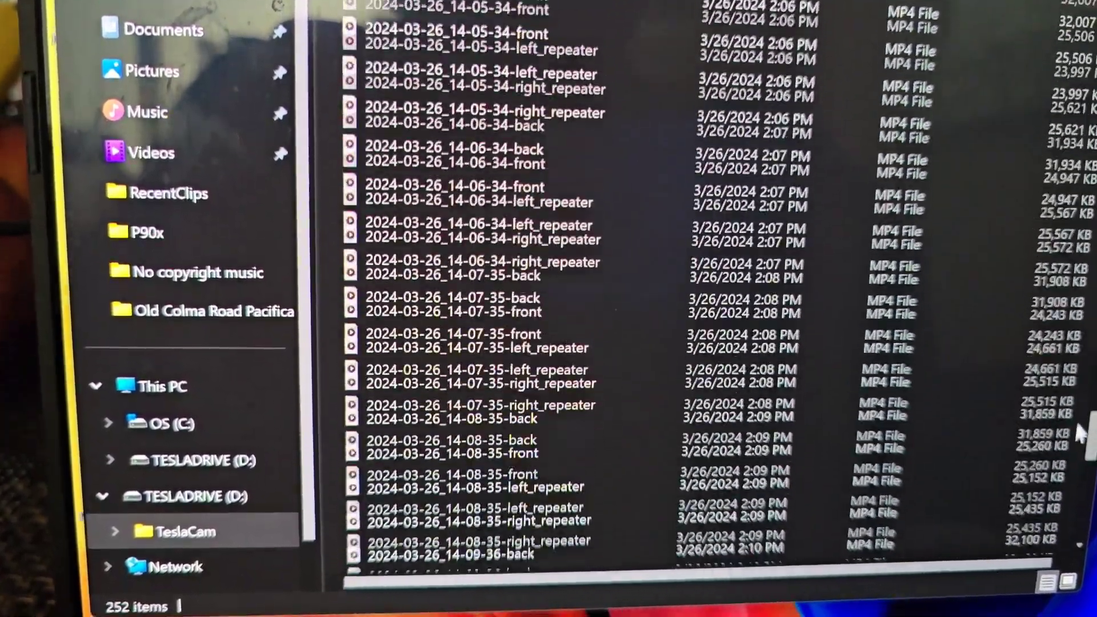
pyautogui.scroll(-3)
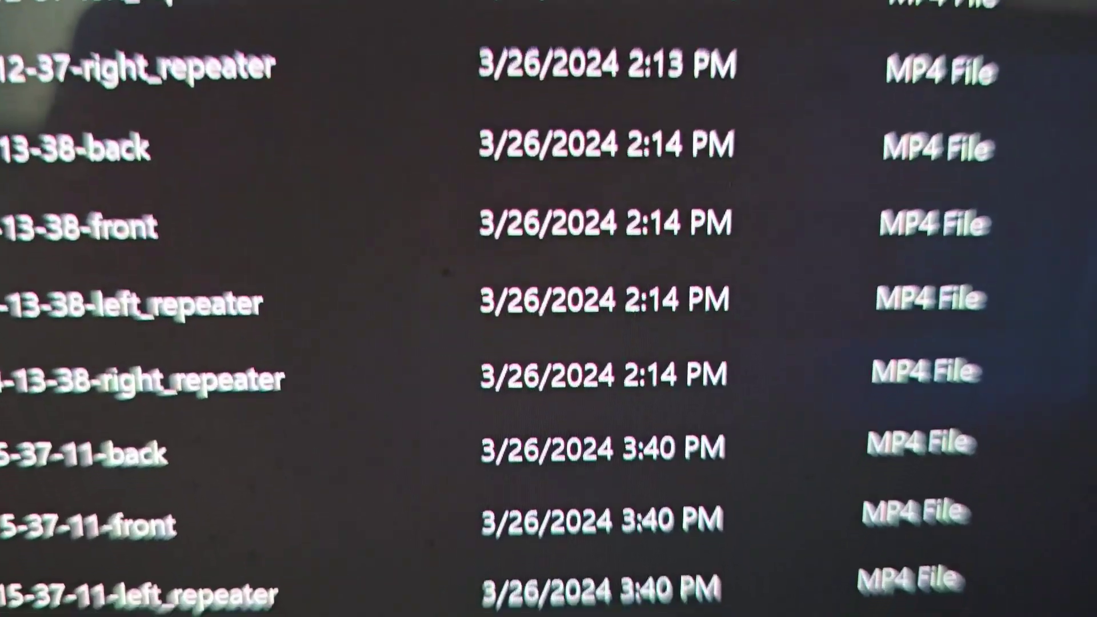
pyautogui.scroll(-3)
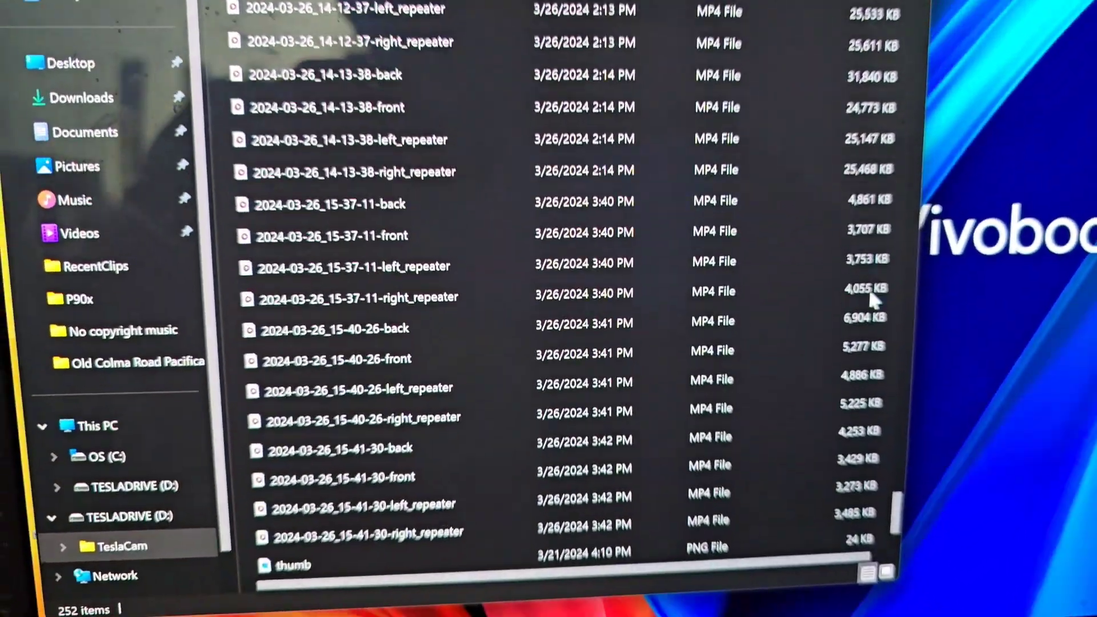
pyautogui.scroll(-3)
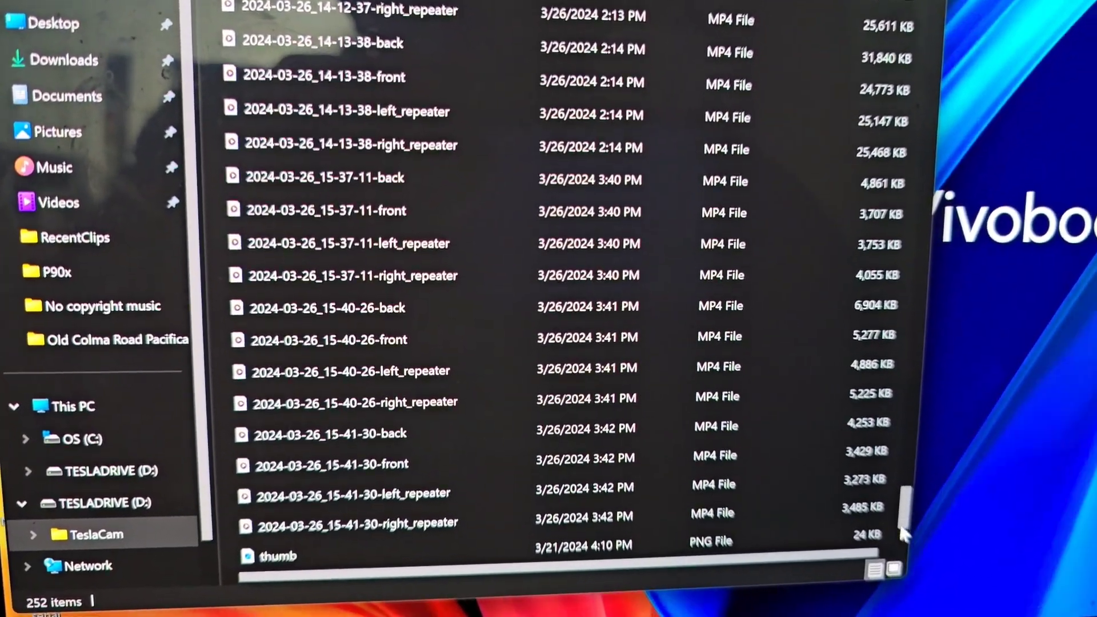
pyautogui.scroll(-3)
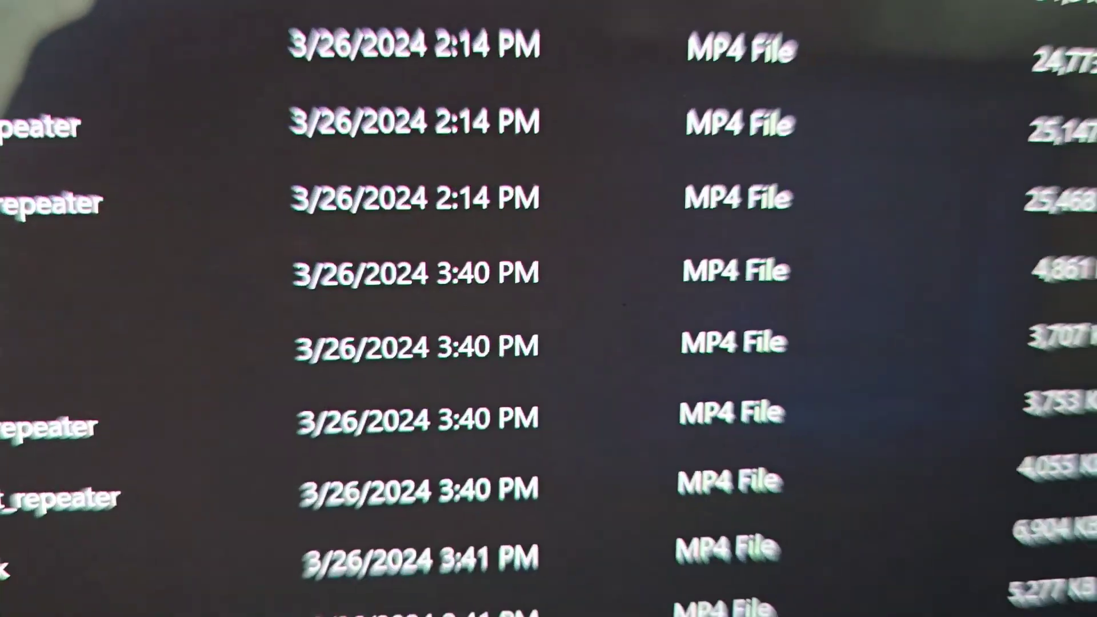
pyautogui.scroll(-3)
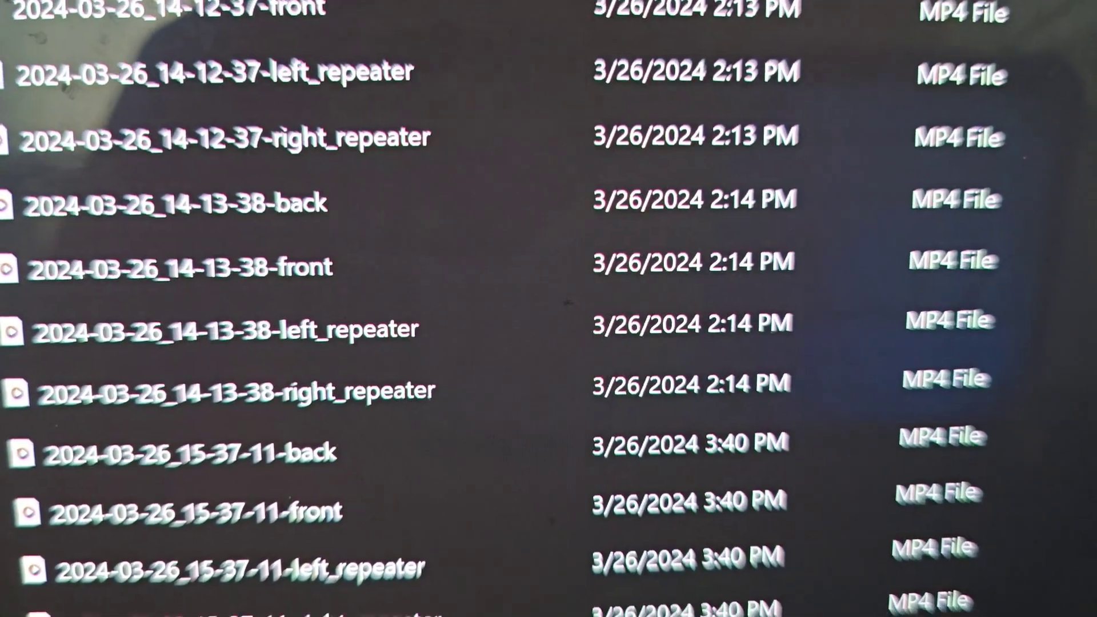
pyautogui.scroll(-3)
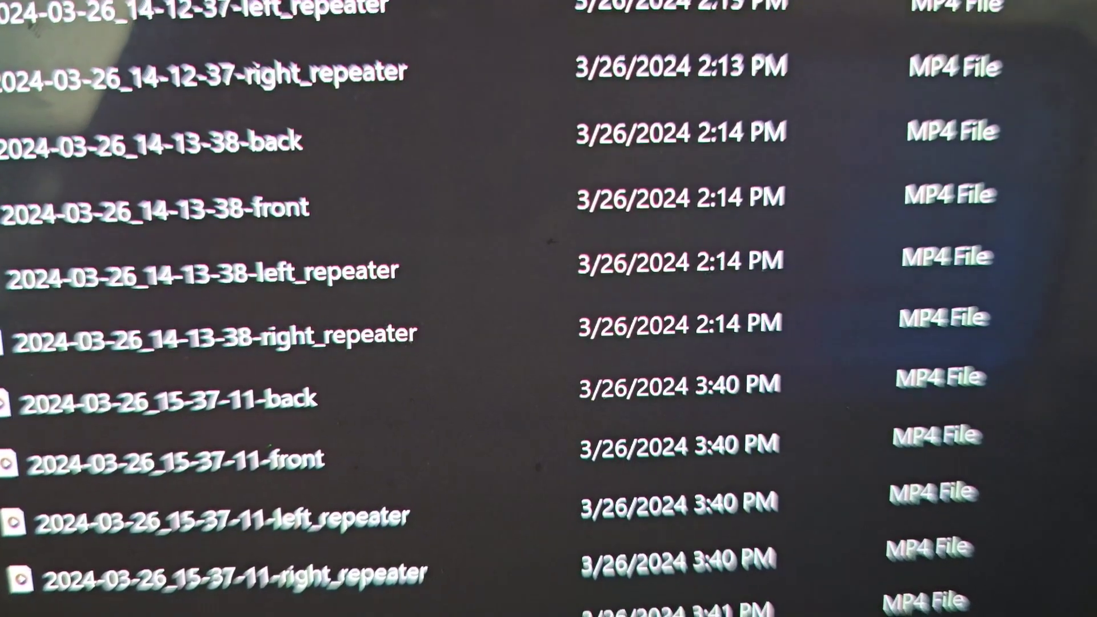
pyautogui.scroll(-3)
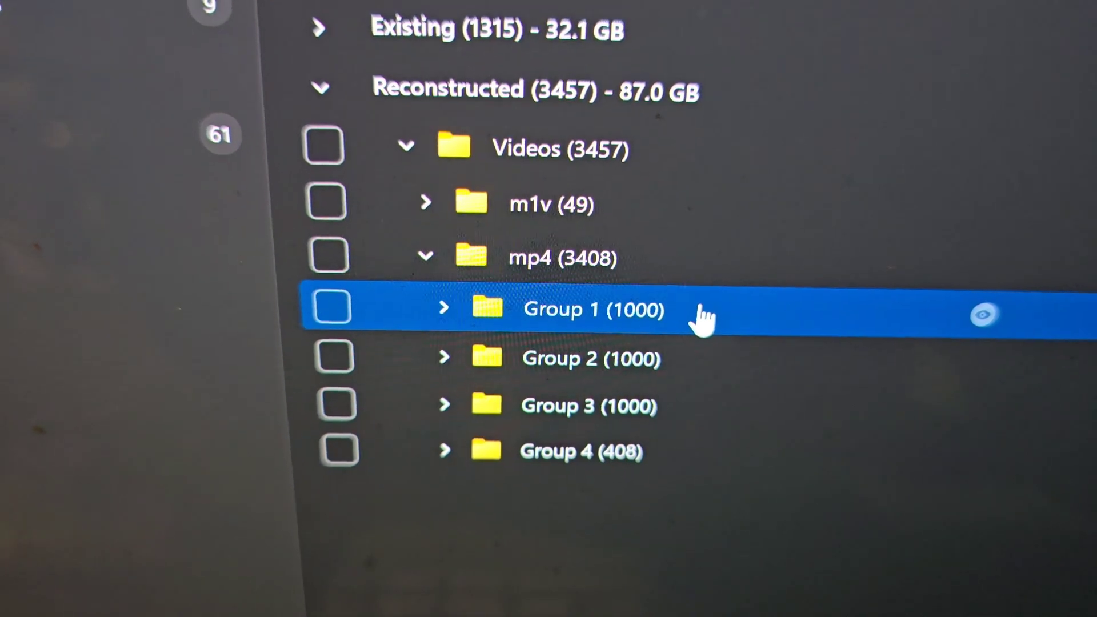
# Expand mp4 Group 1 (1000), preview clip 000004 and select the following reconstructed clips
pyautogui.scroll(-3)
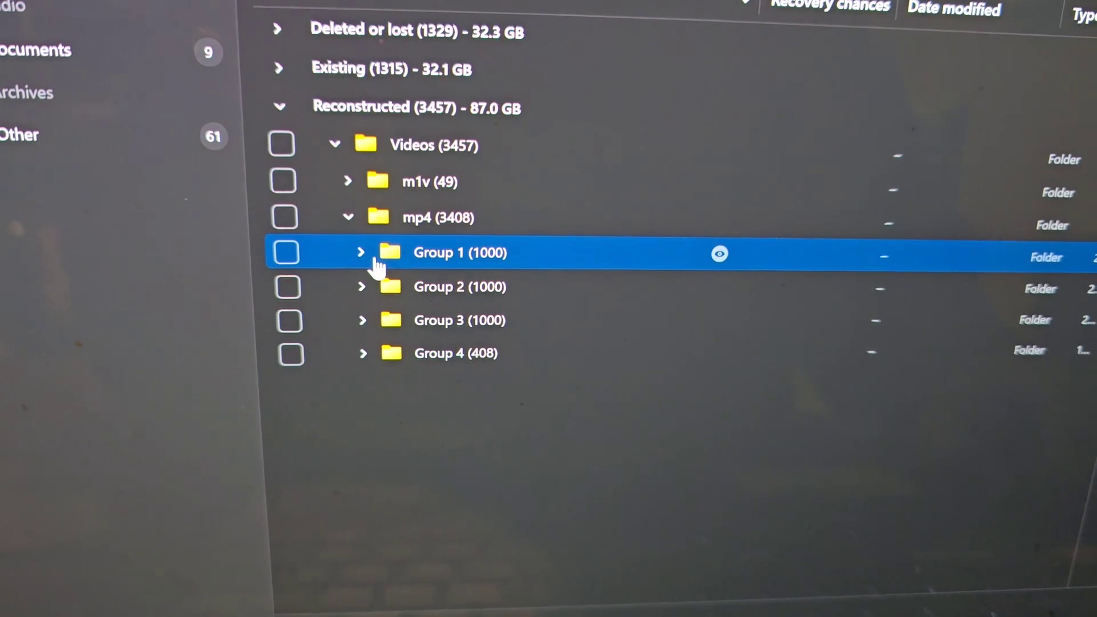
pyautogui.click(361, 252)
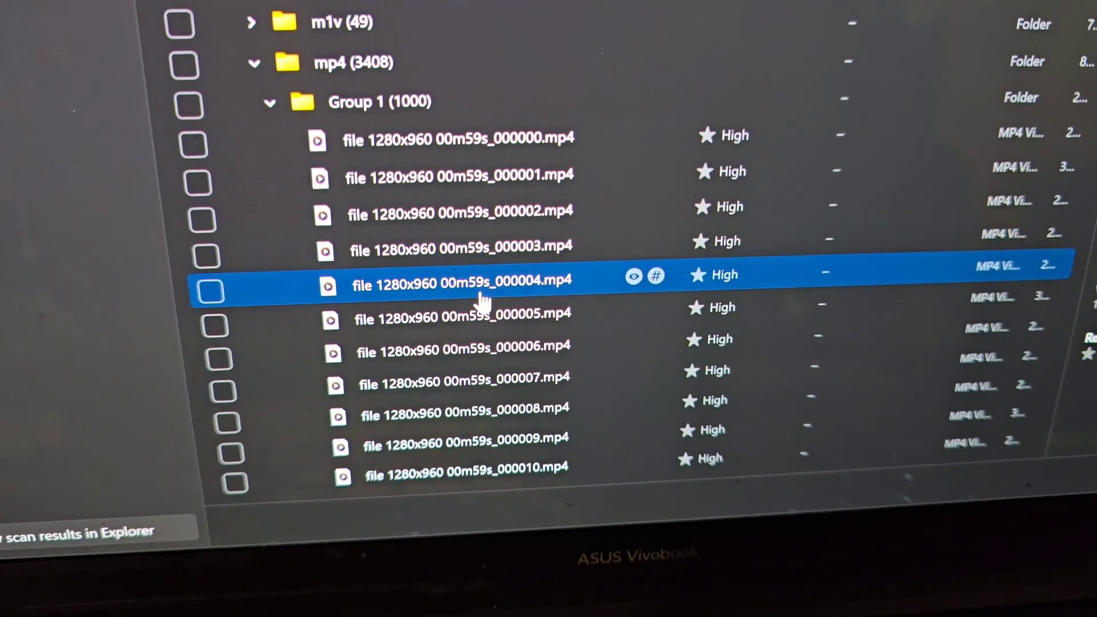
pyautogui.click(461, 310)
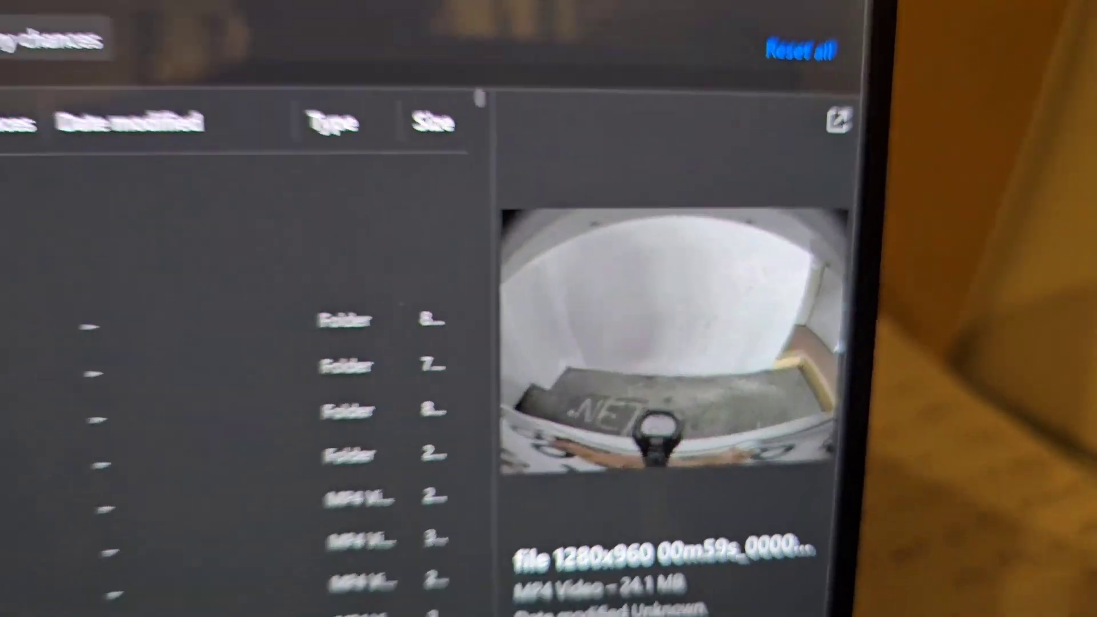
pyautogui.click(431, 458)
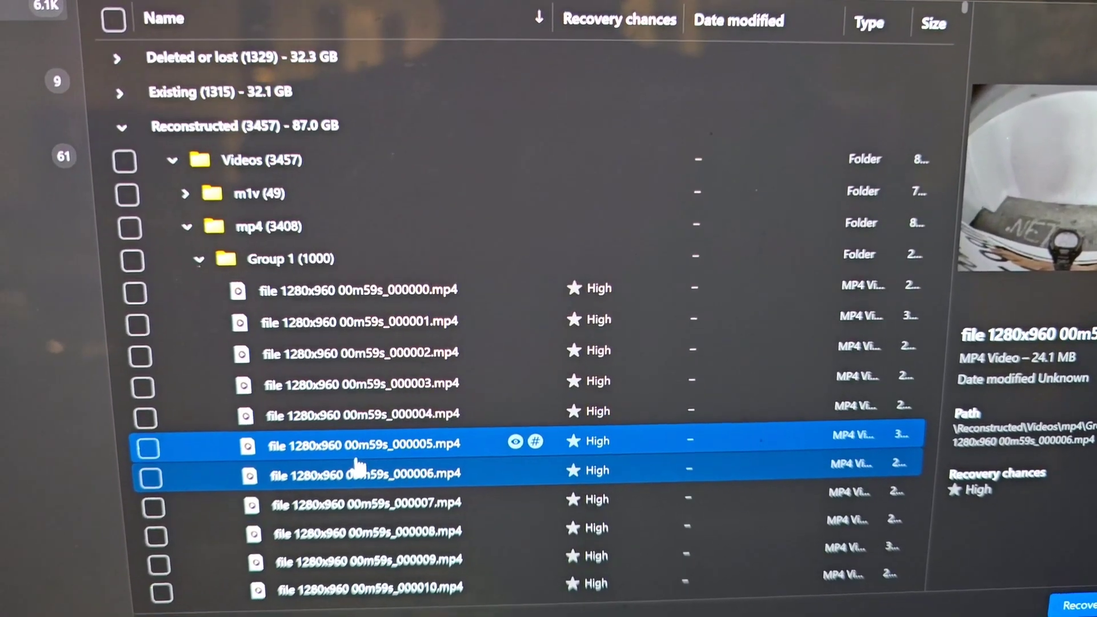
pyautogui.scroll(-3)
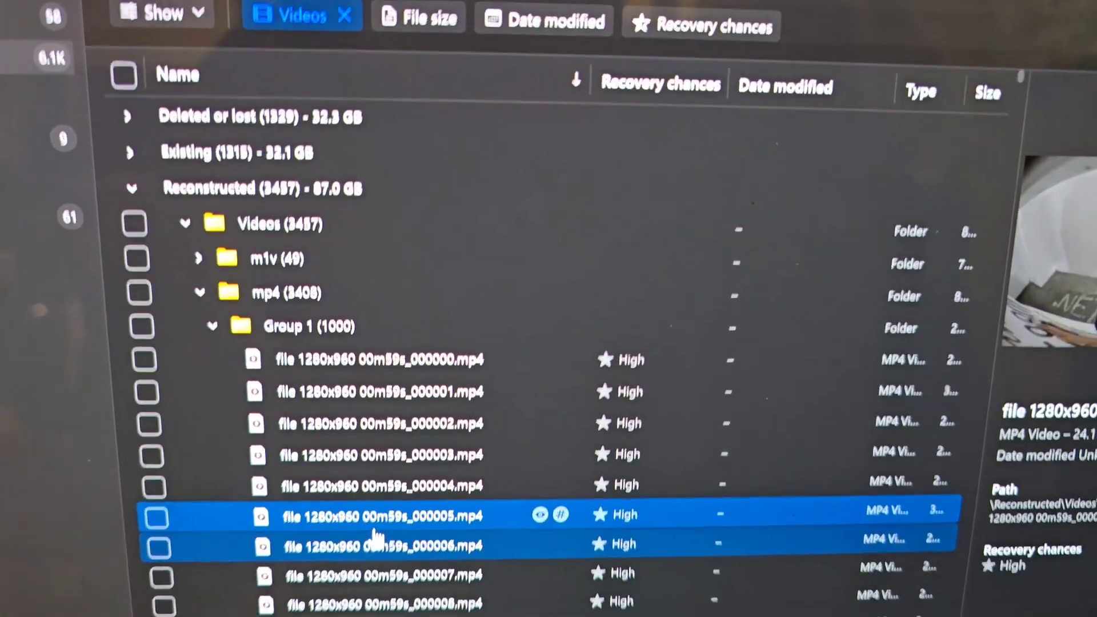
pyautogui.scroll(-3)
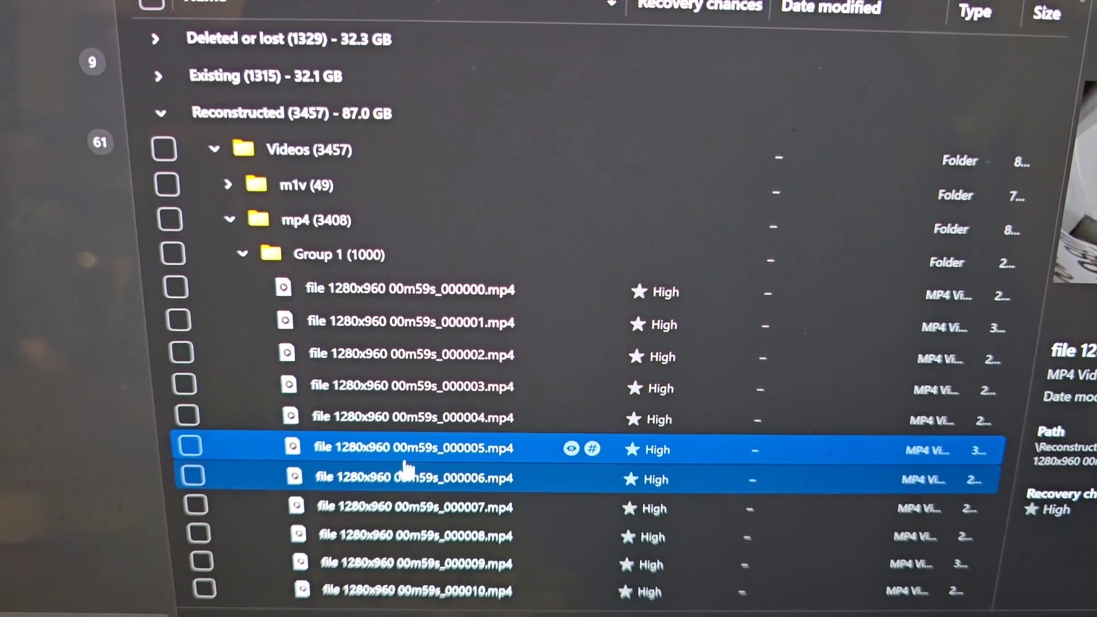
pyautogui.scroll(-3)
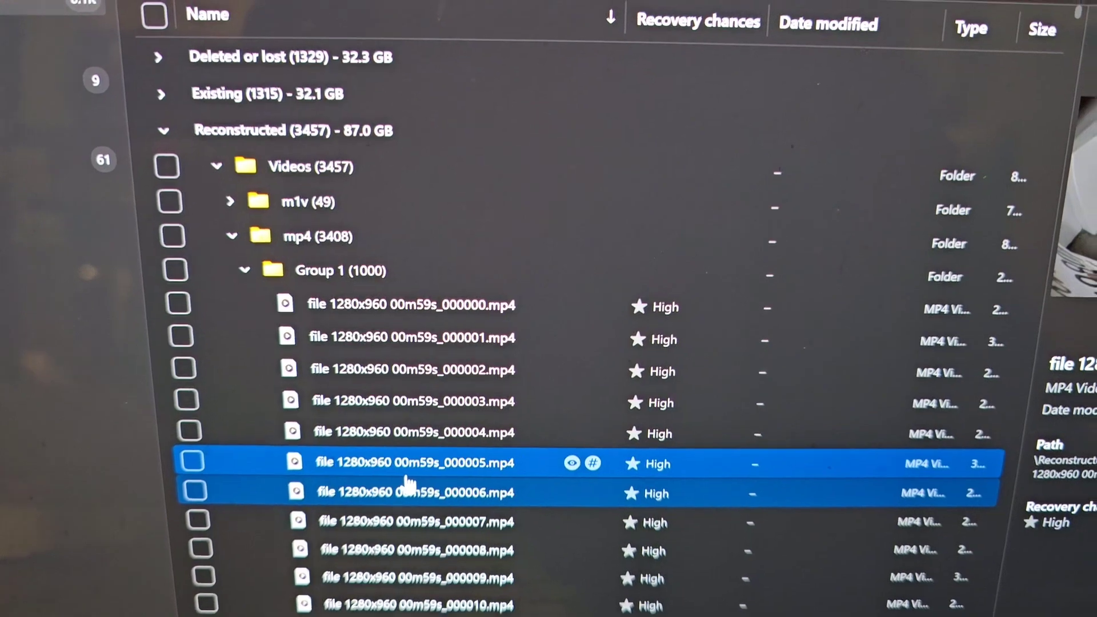